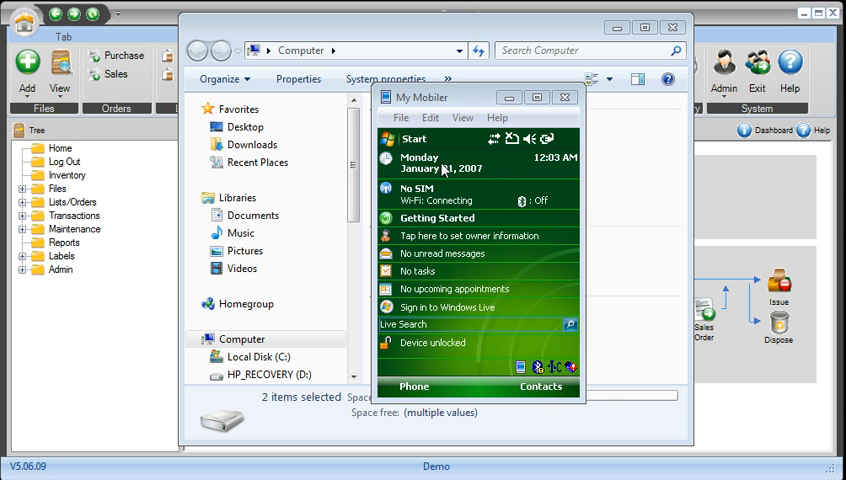
Step: Set the device clock to GMT-8 Pacific US, Wednesday, February 24, 2010, 5:46 PM
click(440, 163)
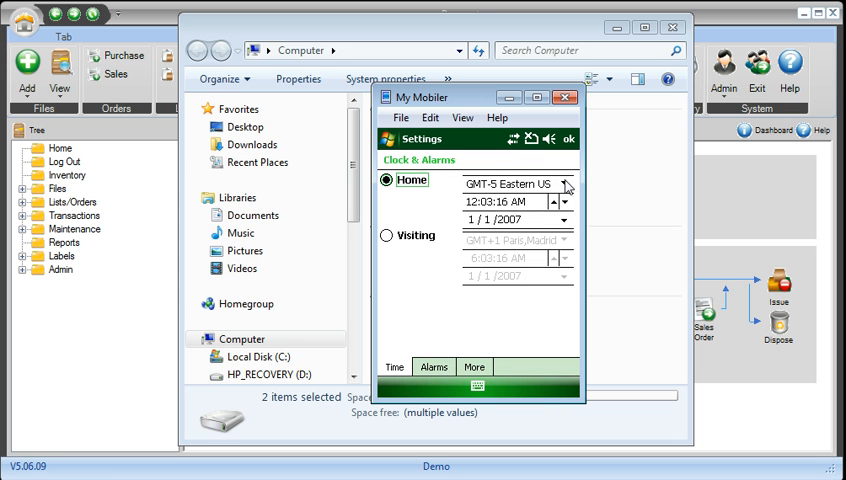
click(565, 184)
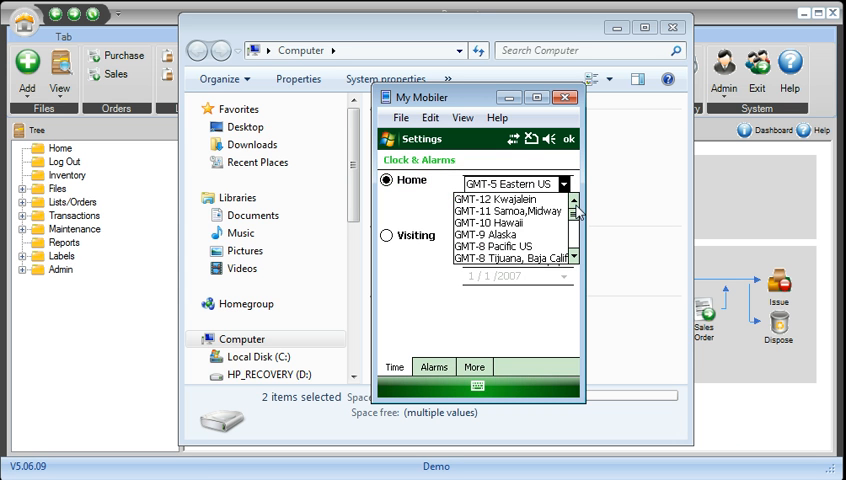
click(496, 246)
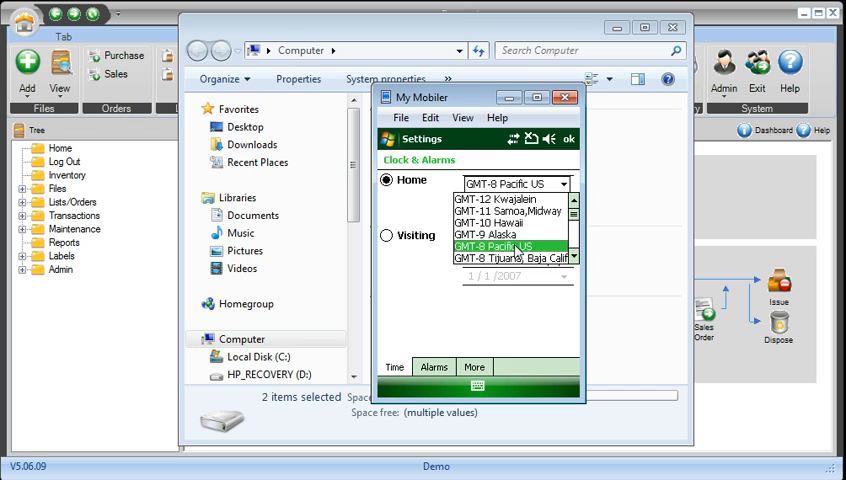
click(512, 245)
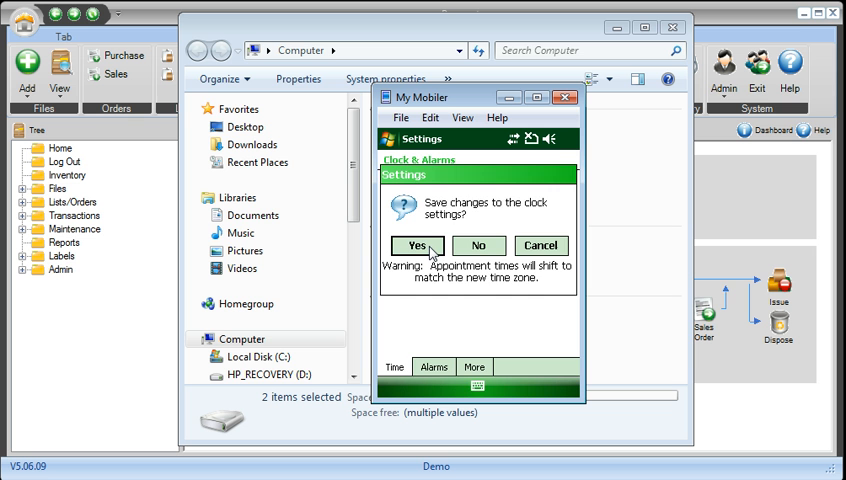
click(417, 245)
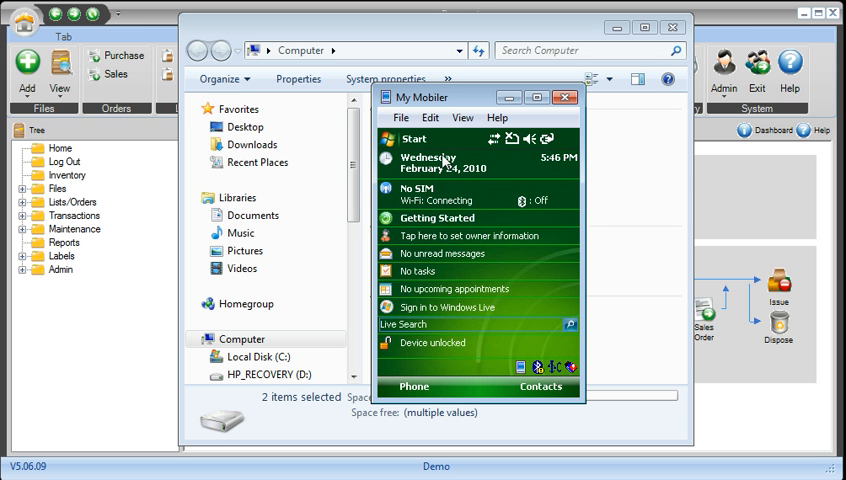
drag(480, 96, 123, 128)
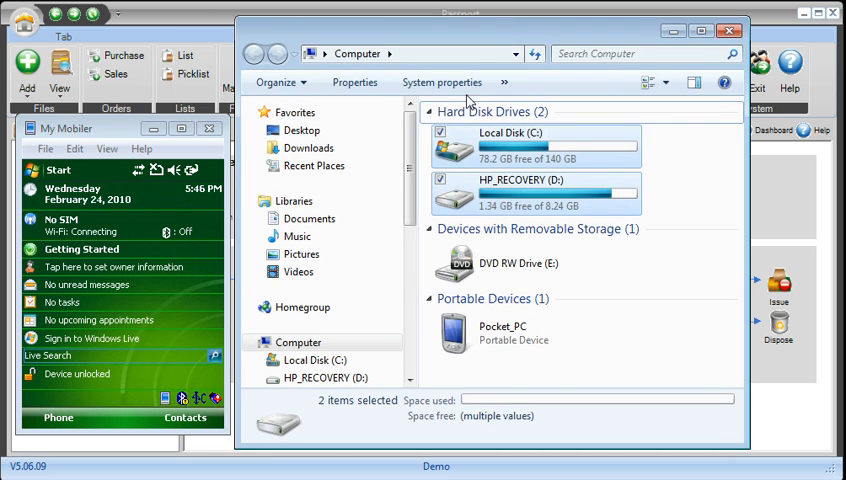
Step: Browse to C:\Program Files\ASAP Systems\Mobile and launch the PassportMobile_WinMob5-6 installer
double_click(533, 140)
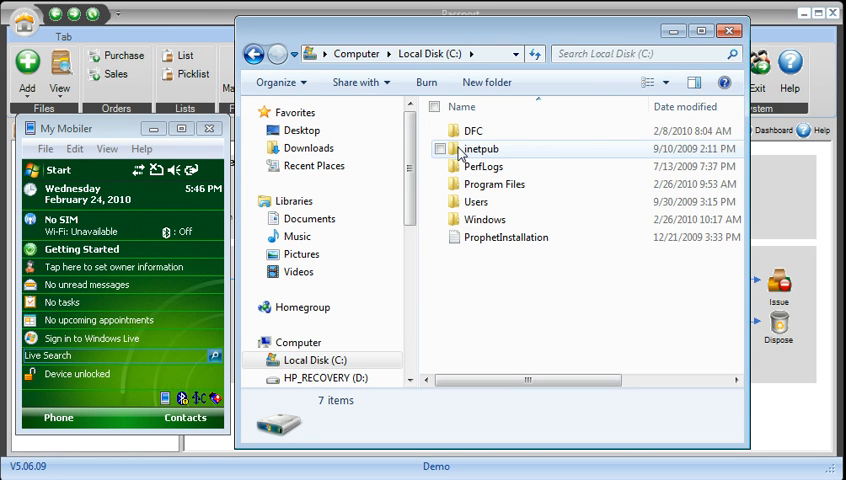
click(494, 184)
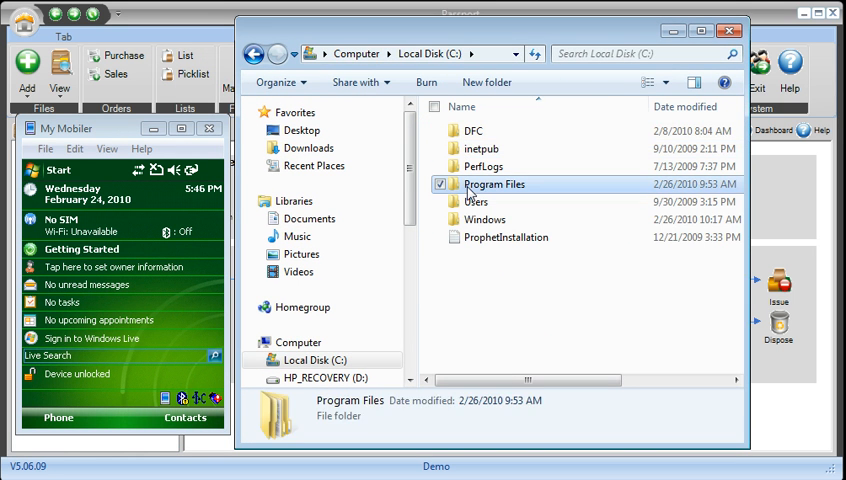
double_click(493, 184)
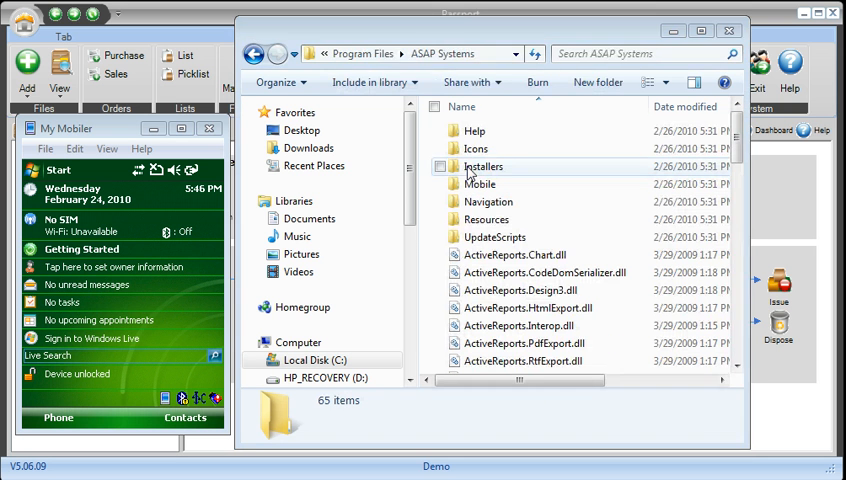
mouse_move(481, 184)
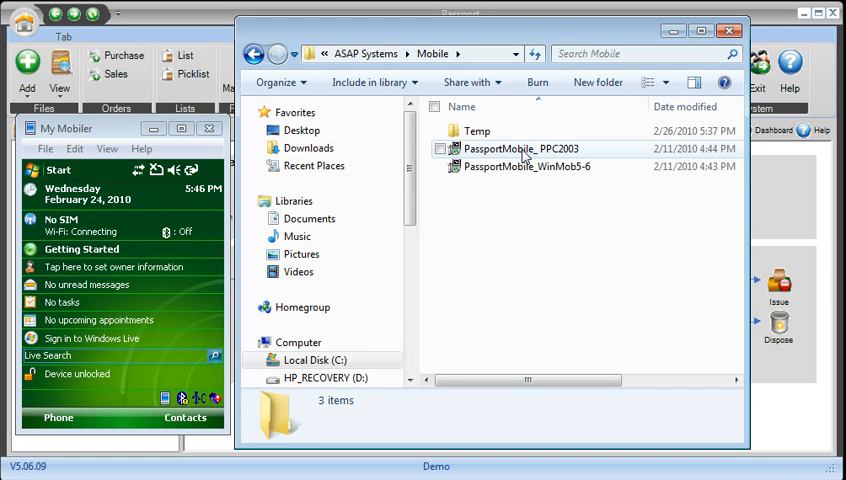
mouse_move(507, 168)
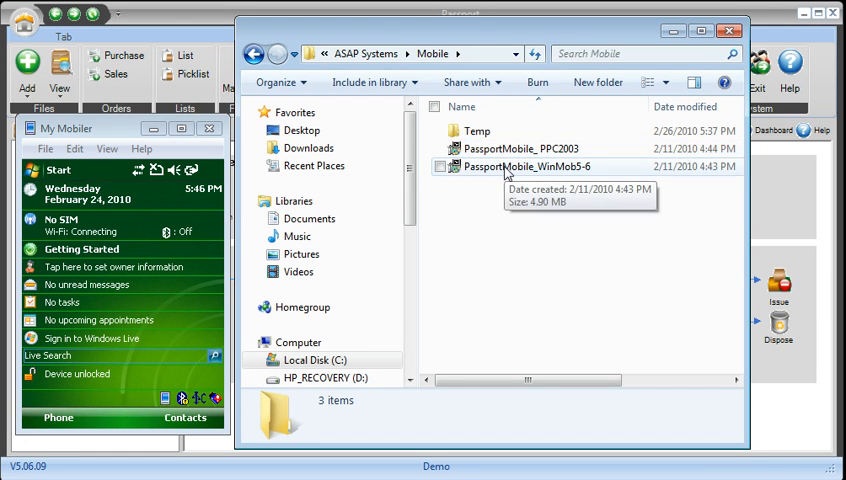
double_click(527, 166)
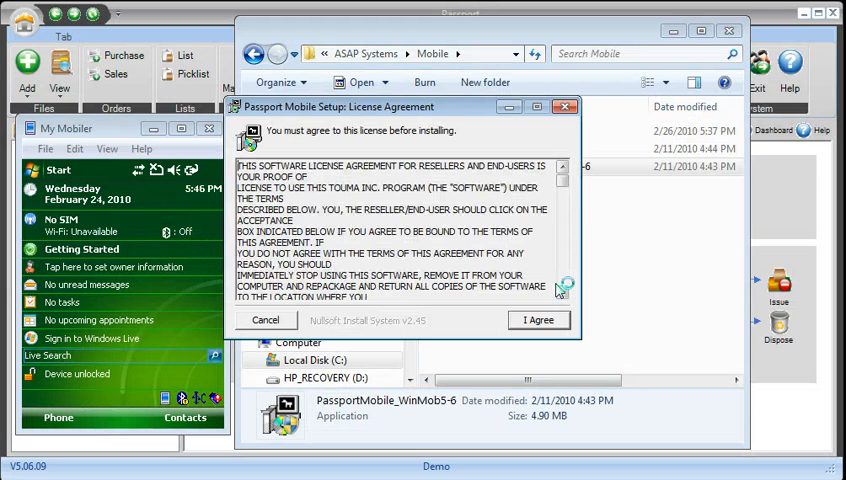
Step: Accept the license, keep the Full install type, and start installing Passport Mobile
click(538, 319)
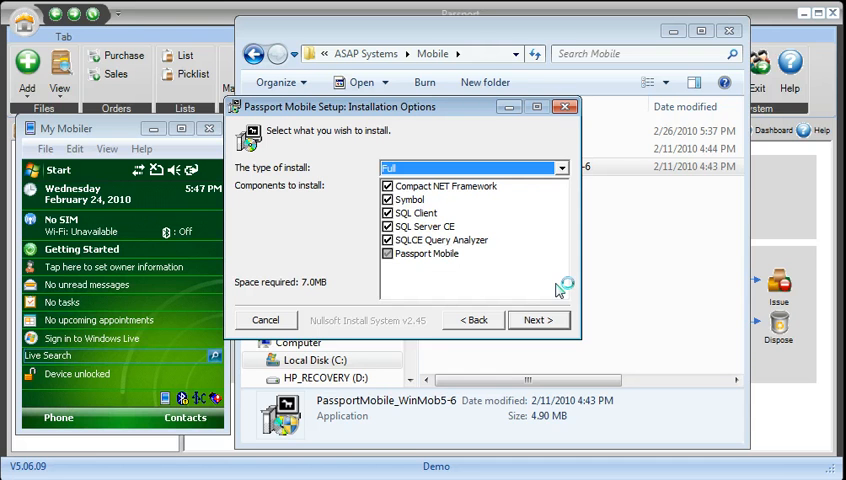
click(538, 319)
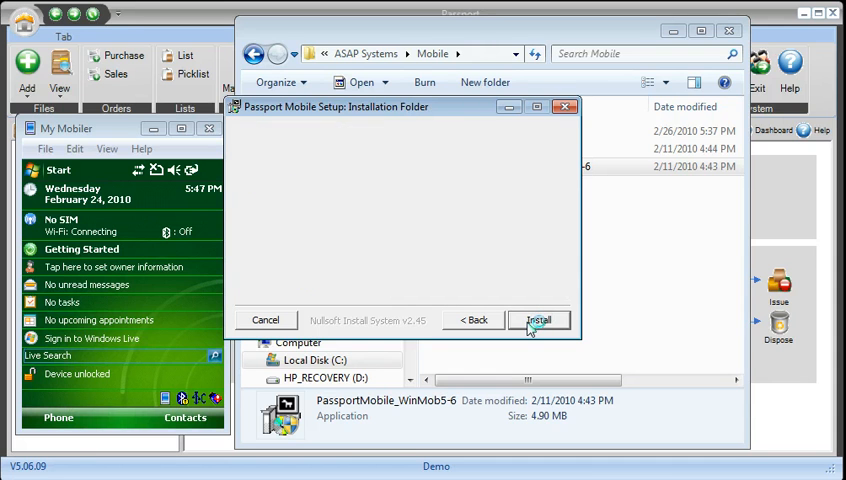
click(539, 320)
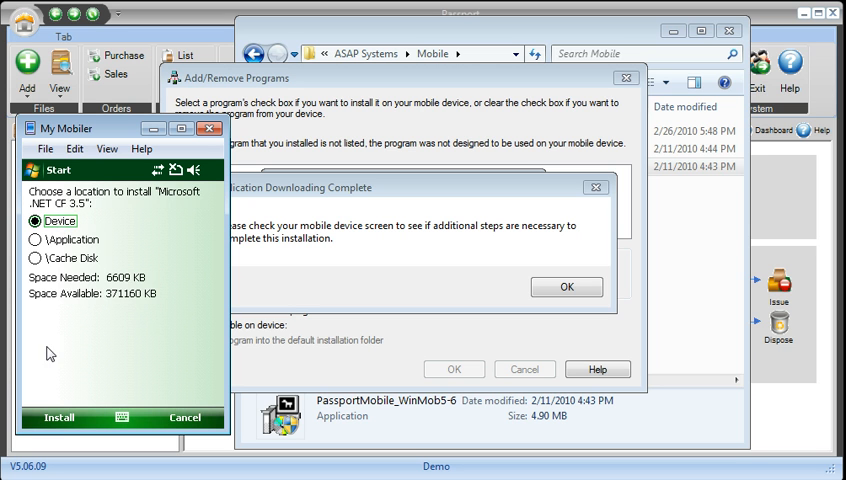
Step: Install .NET CF 3.5 to device memory, acknowledge download notices, and dismiss the completion message
click(58, 417)
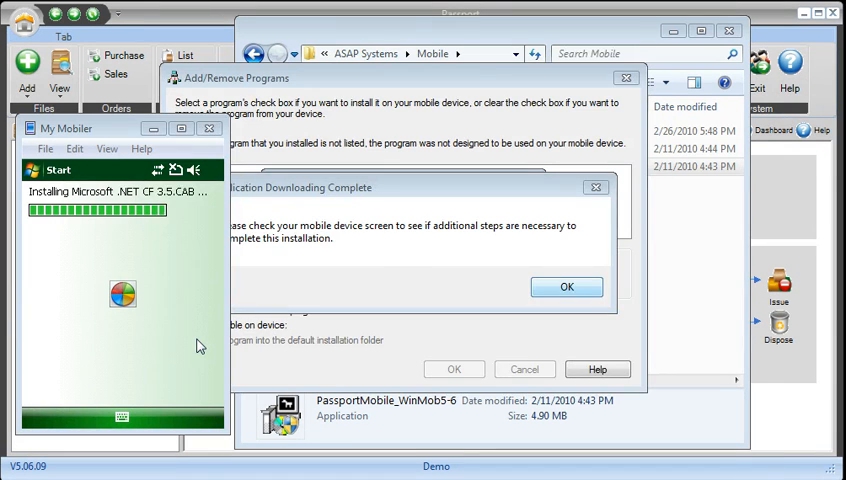
click(566, 287)
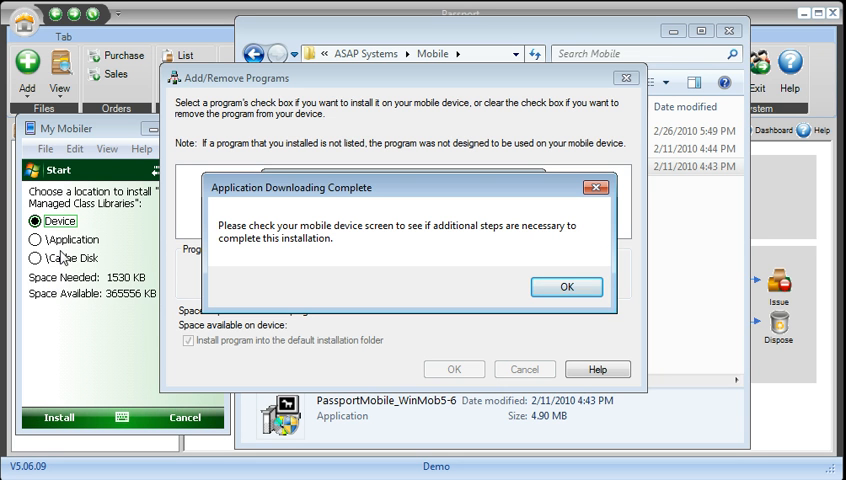
mouse_move(56, 341)
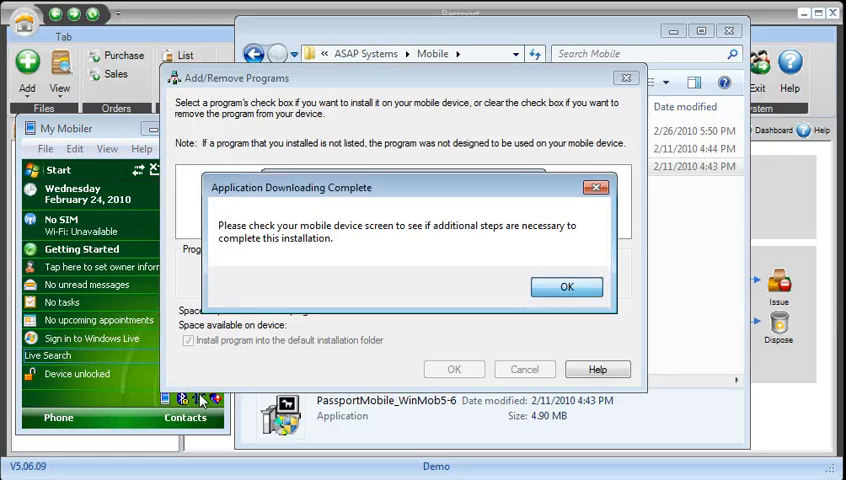
click(566, 287)
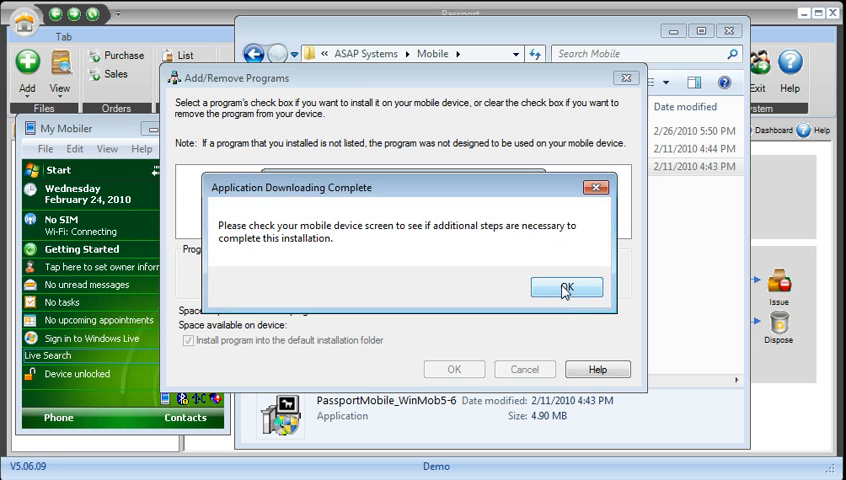
click(566, 287)
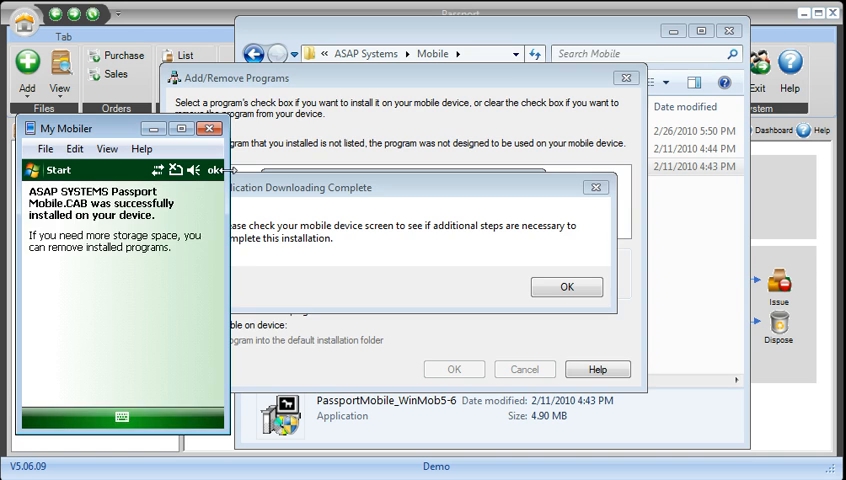
click(566, 287)
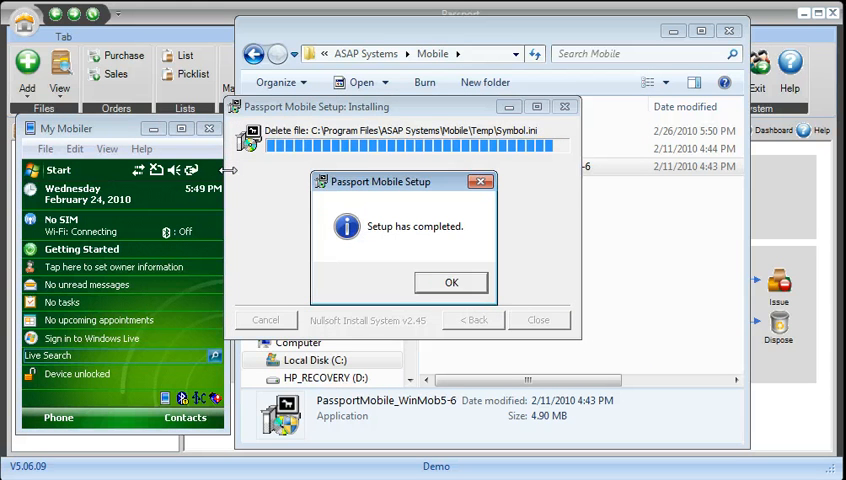
click(450, 282)
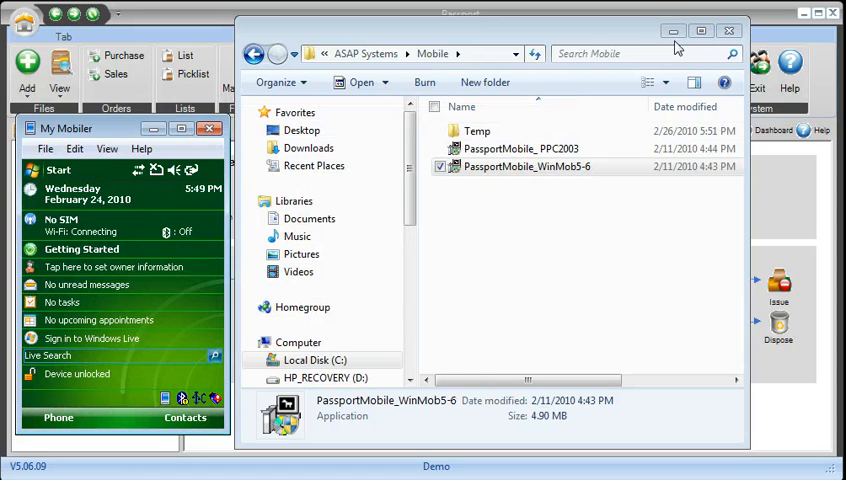
Step: Close the Windows Explorer window showing the Mobile folder
click(729, 30)
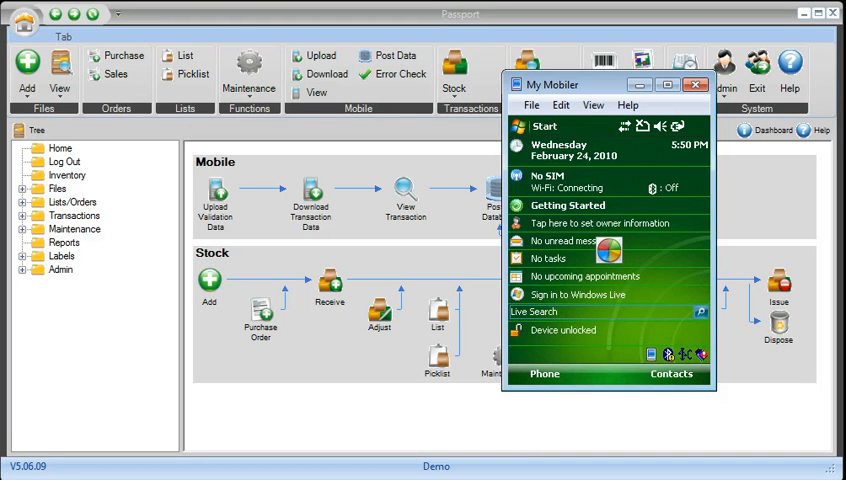
Step: Upload the Passport database to the mobile device from the Mobile group
click(315, 56)
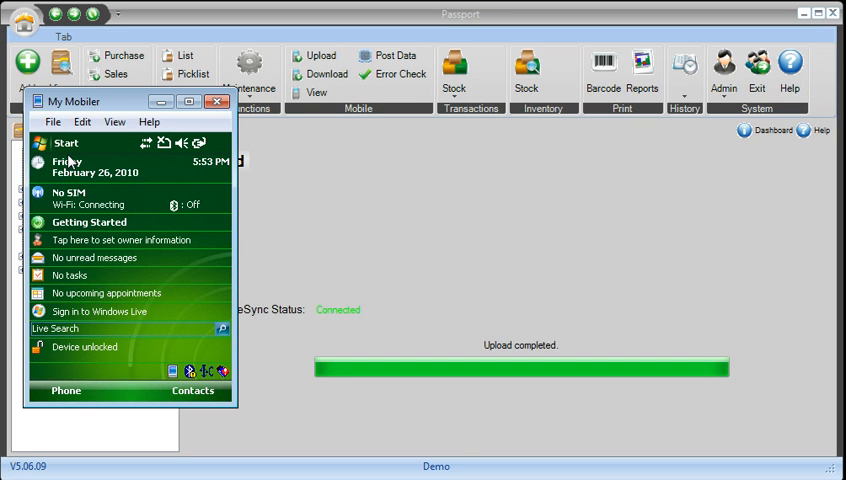
Step: Open the device's Settings from its Start menu
click(65, 143)
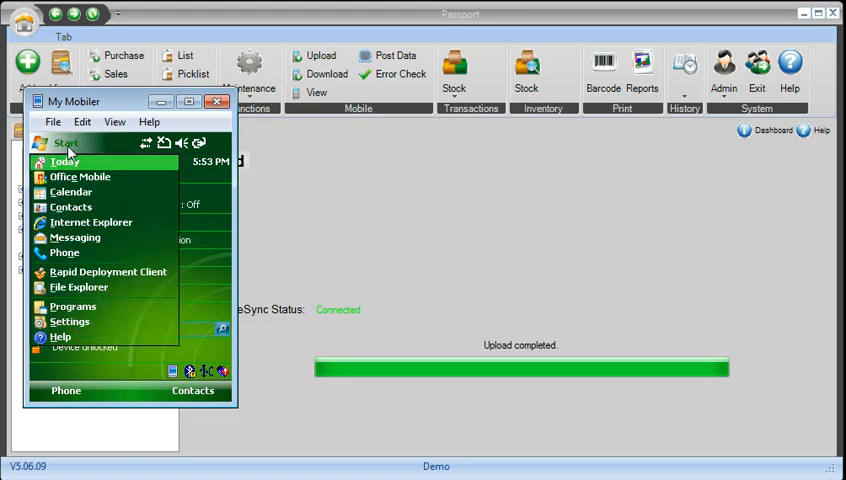
mouse_move(72, 284)
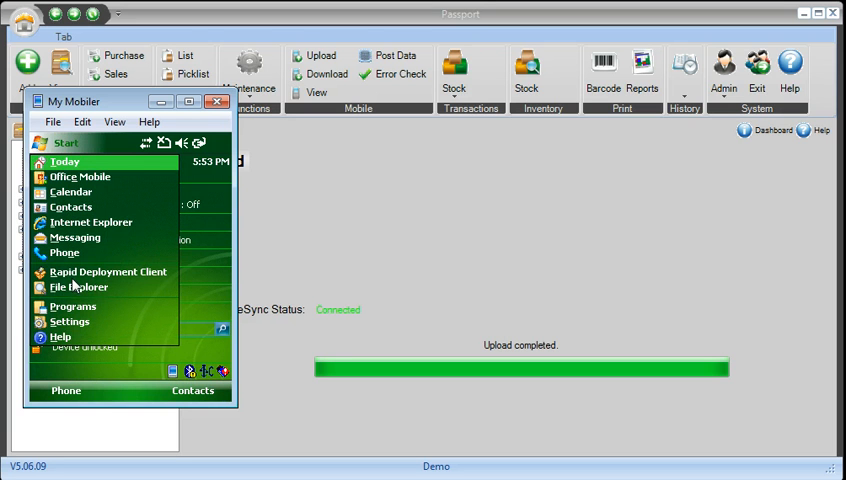
mouse_move(69, 321)
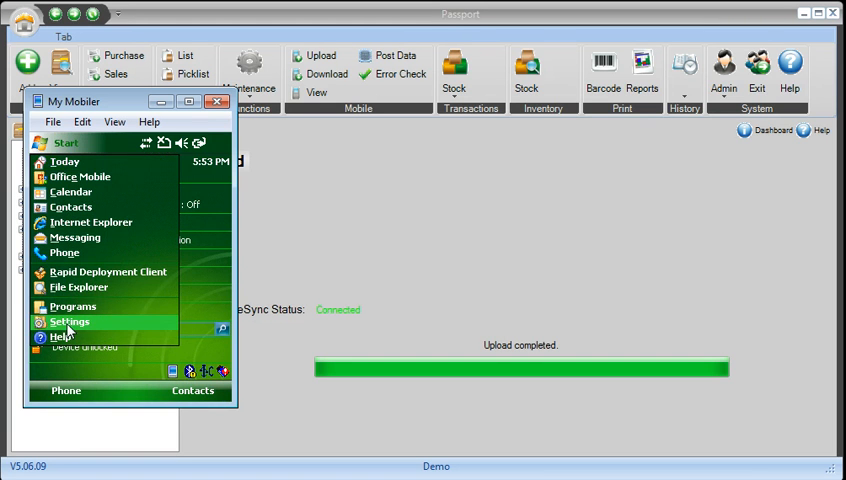
click(69, 321)
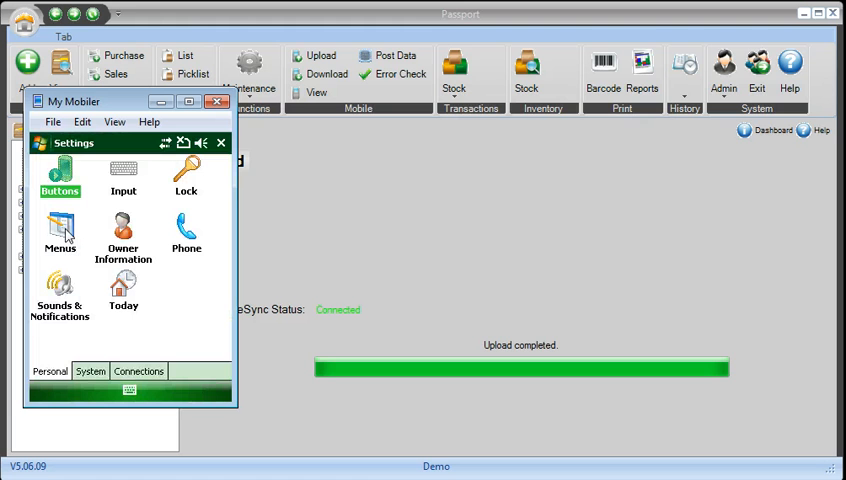
Step: Enable Passport Mobile in the device's Start menu item list and save
click(59, 235)
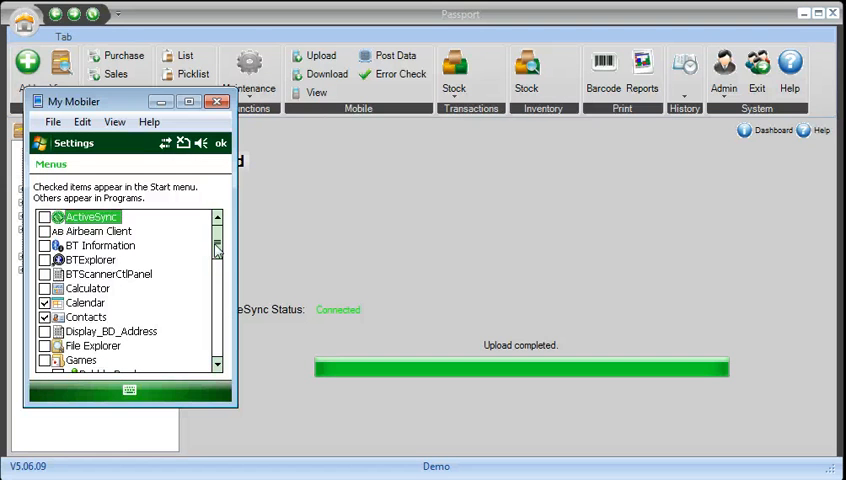
scroll(down, 3)
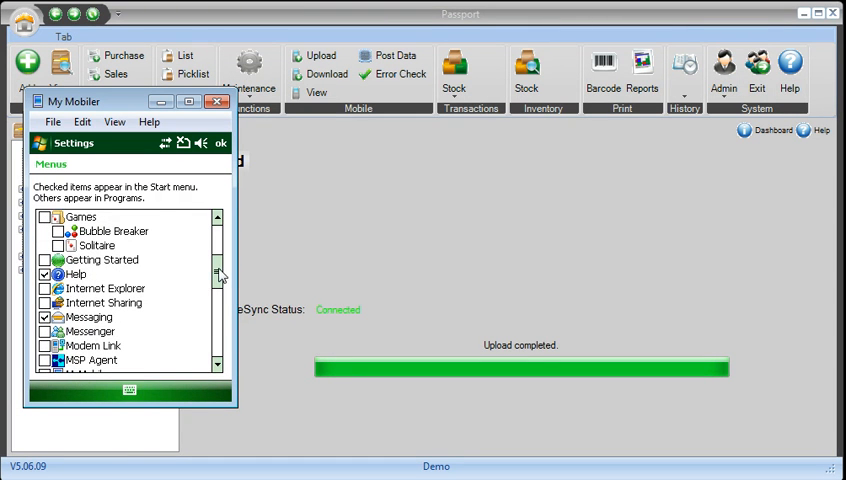
scroll(down, 3)
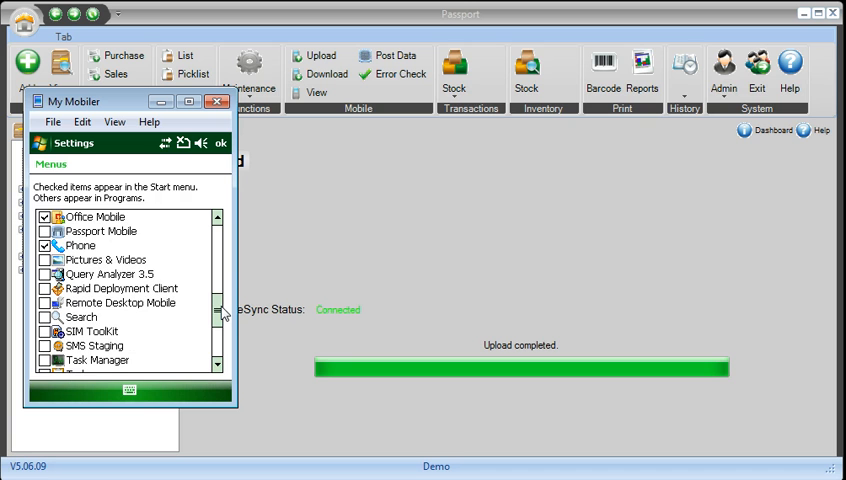
scroll(down, 3)
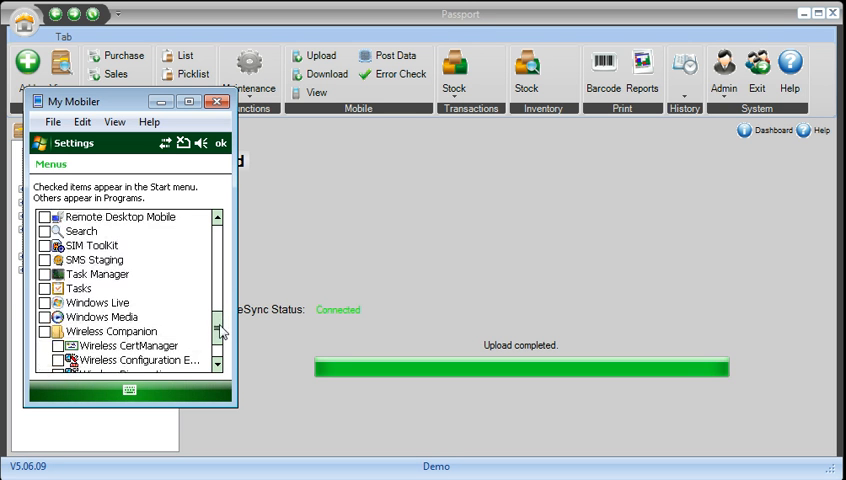
scroll(up, 3)
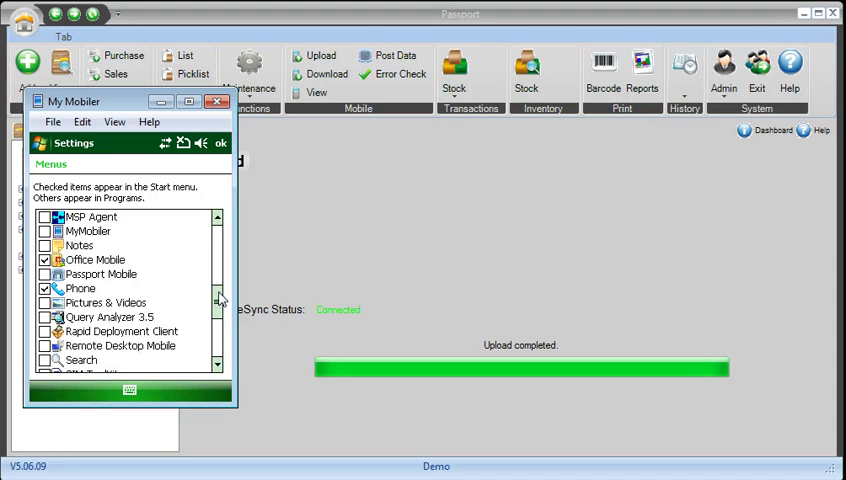
scroll(up, 3)
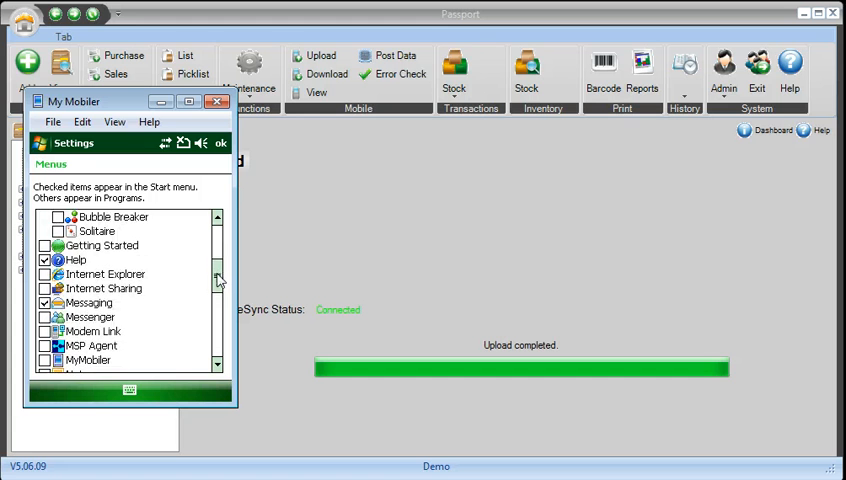
scroll(down, 3)
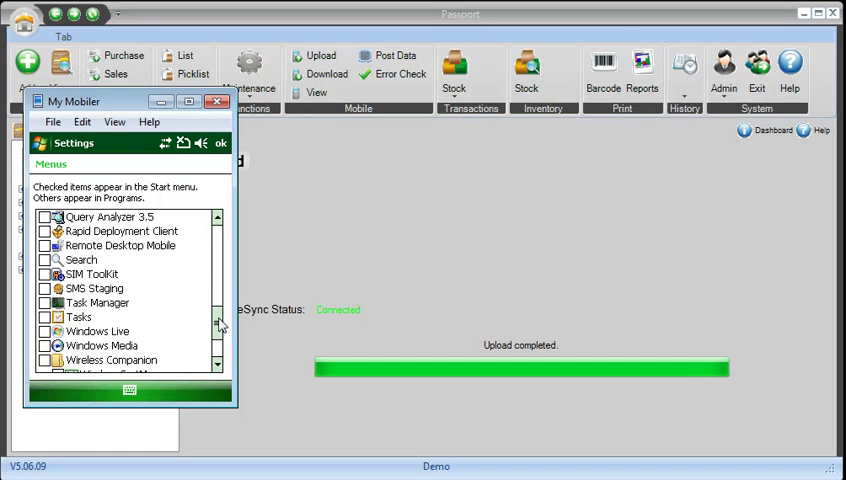
scroll(up, 3)
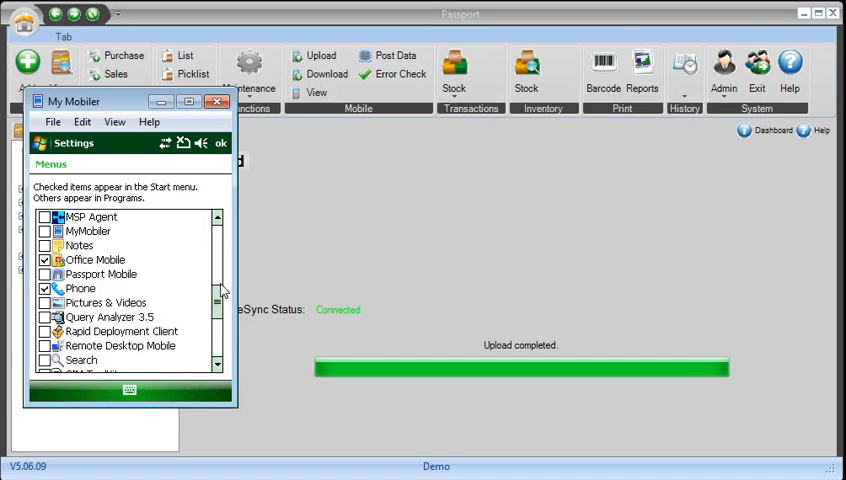
scroll(up, 3)
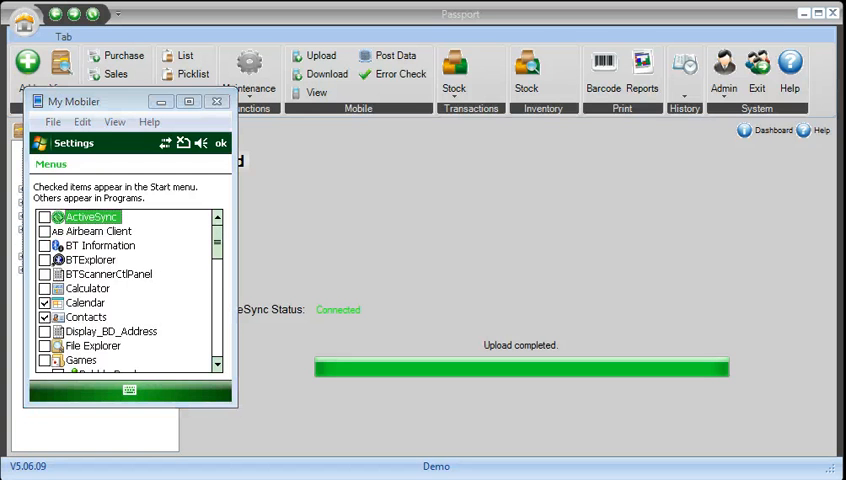
scroll(down, 3)
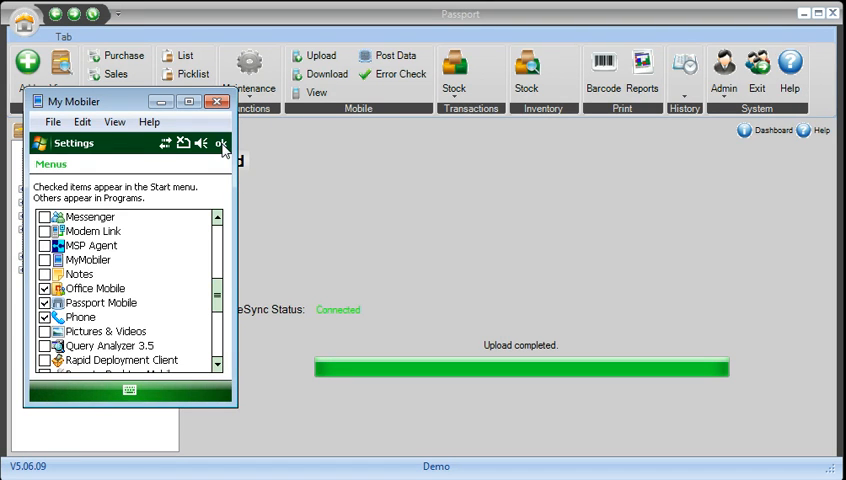
click(222, 143)
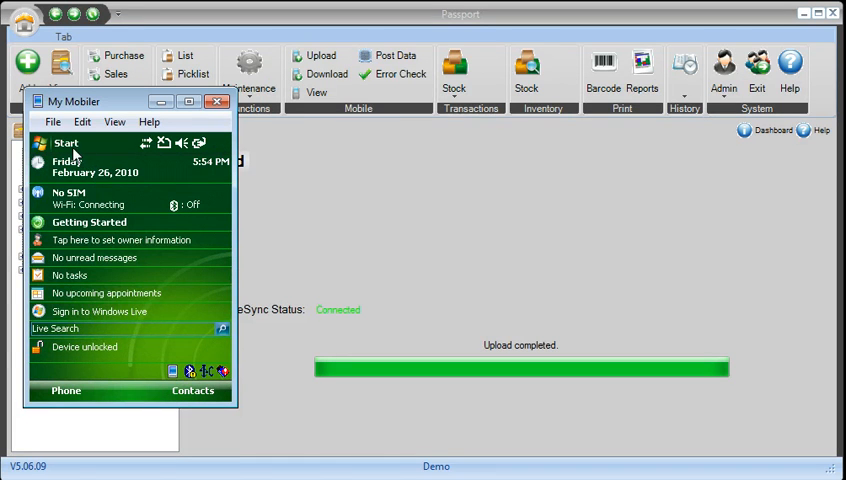
Step: Open the device's Start menu to confirm Passport Mobile is listed
click(64, 143)
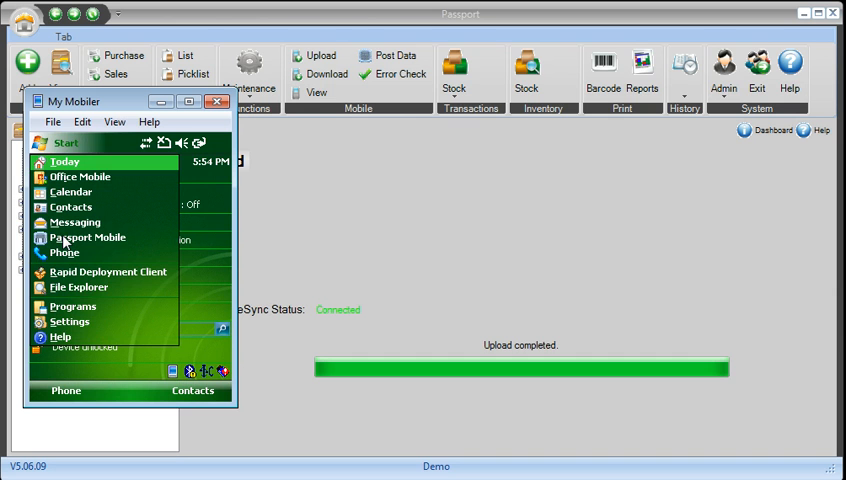
mouse_move(87, 237)
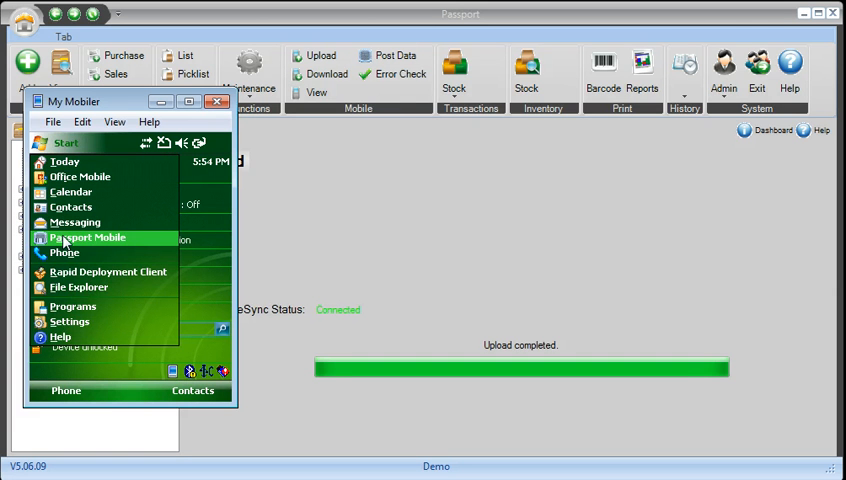